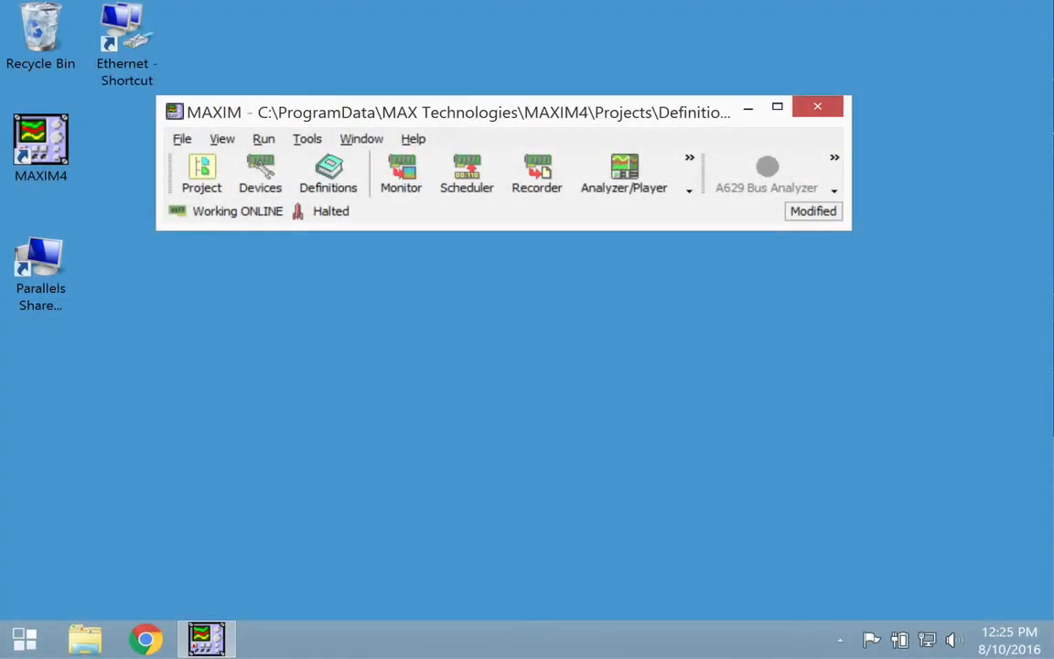
pyautogui.moveTo(329, 174)
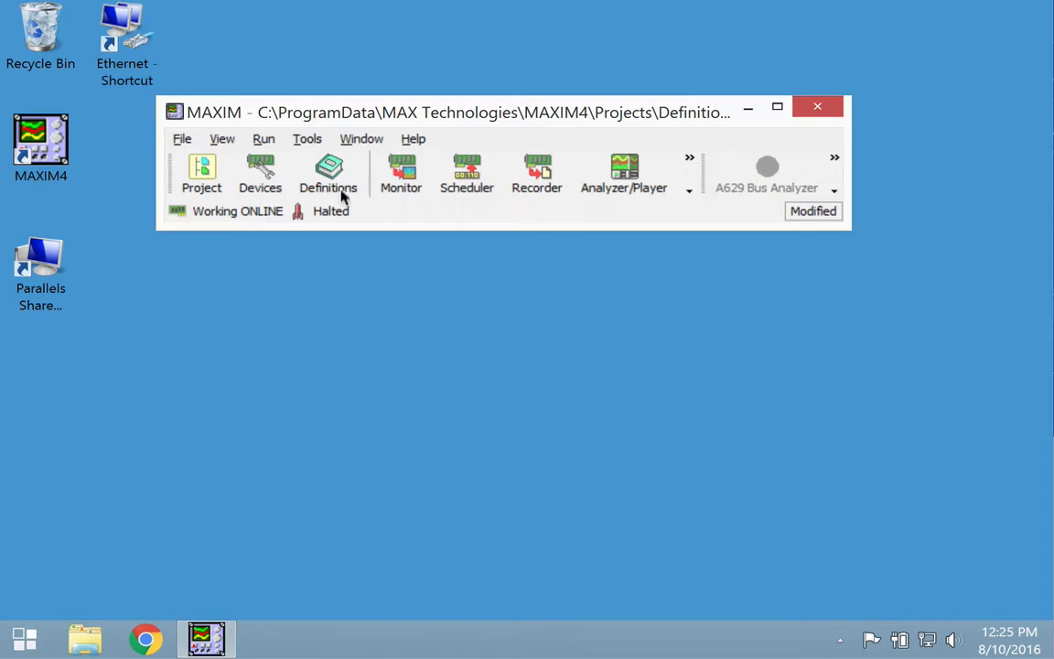
# Step: Open the Definitions editor and browse up the folders to open ARINC429-16.mdf
pyautogui.click(327, 174)
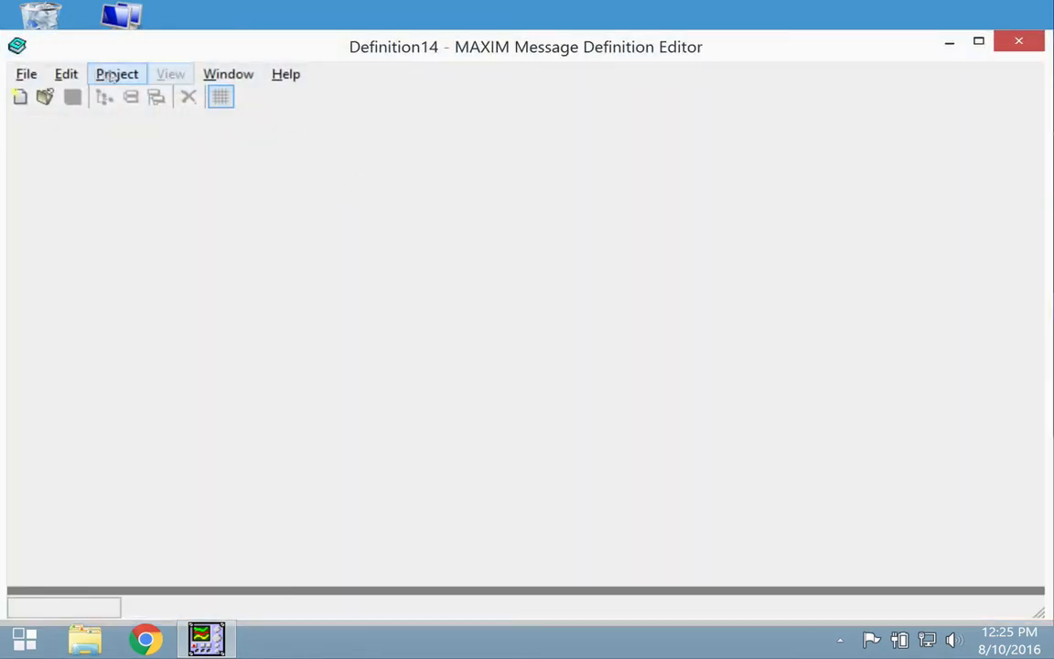
pyautogui.click(44, 97)
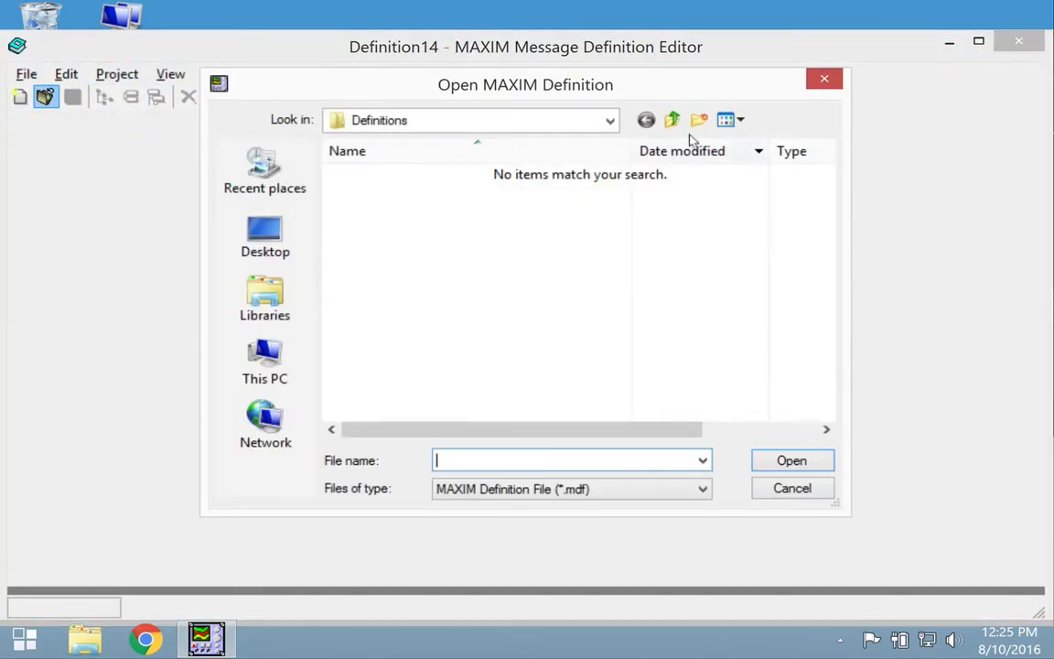
pyautogui.click(672, 120)
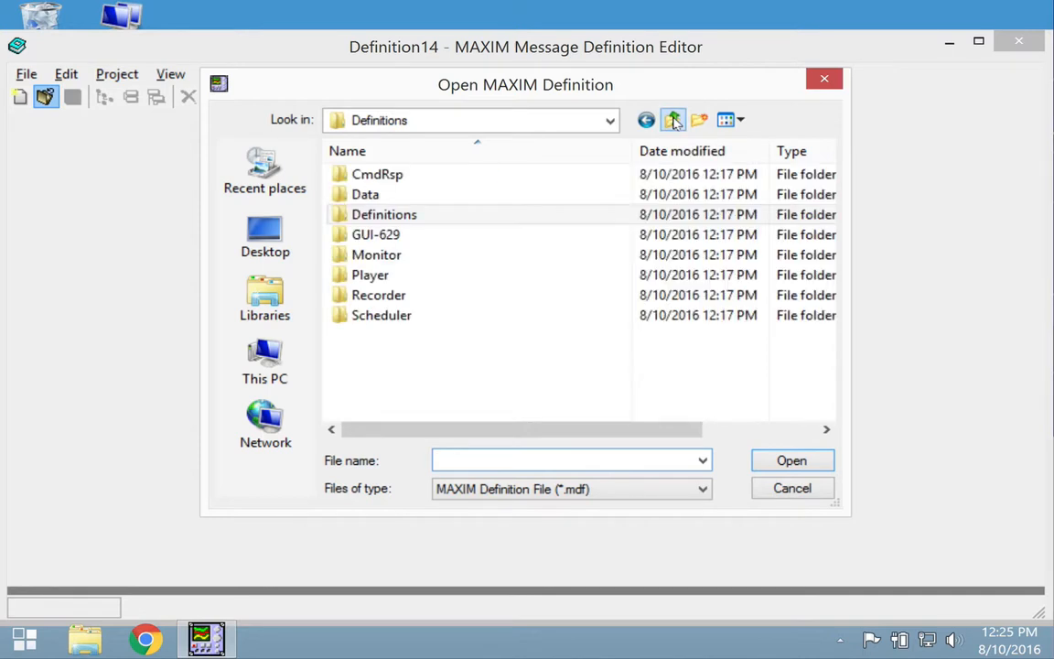
pyautogui.click(672, 120)
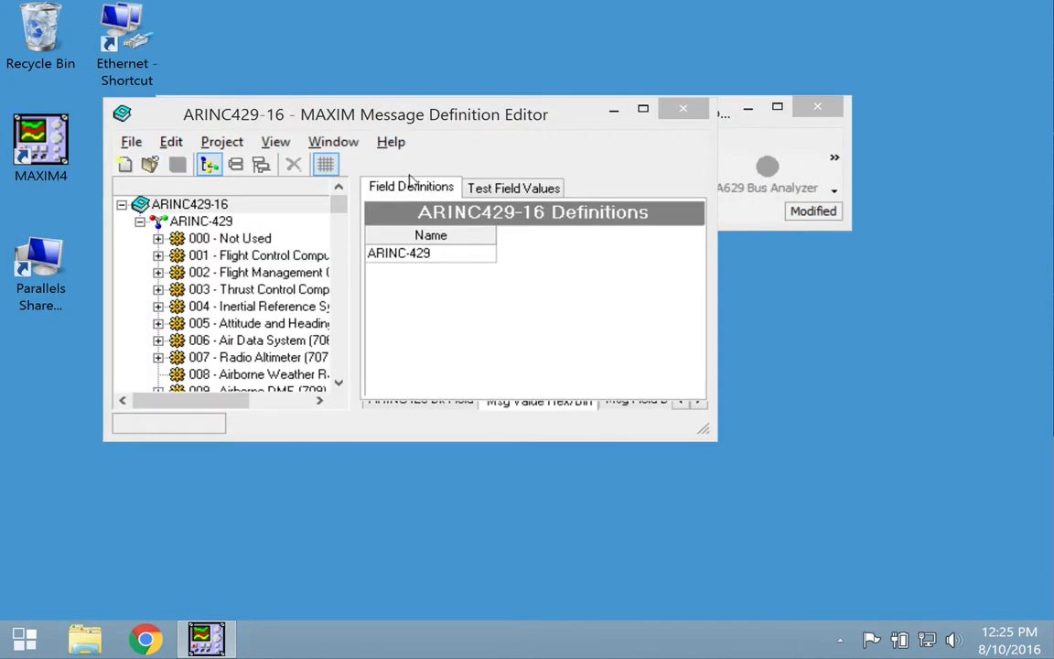
pyautogui.moveTo(413, 176)
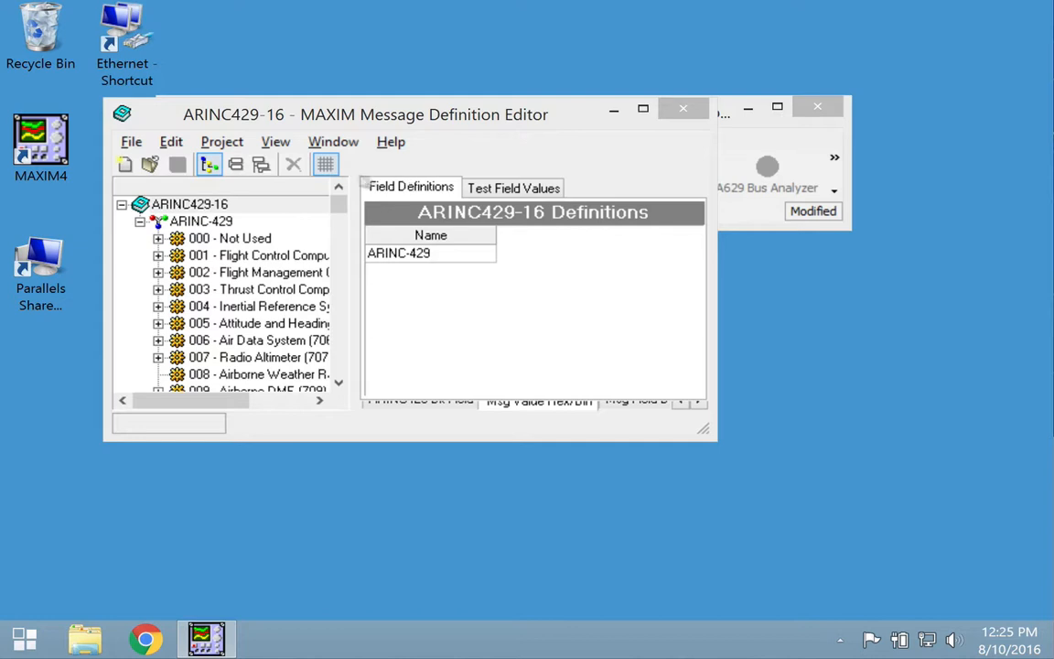
pyautogui.click(222, 142)
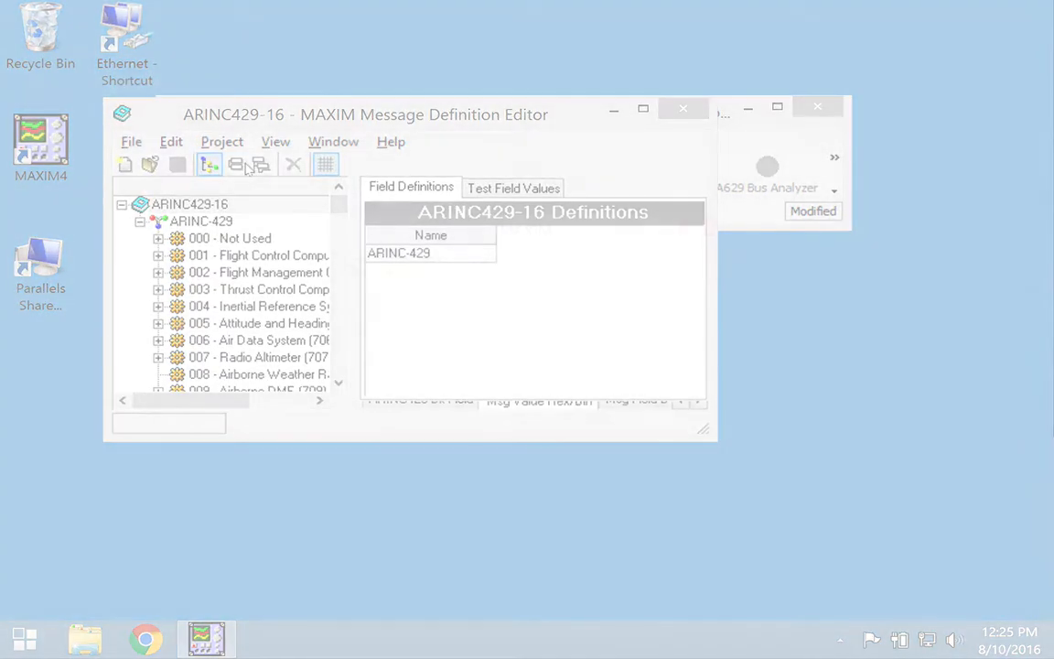
pyautogui.click(209, 165)
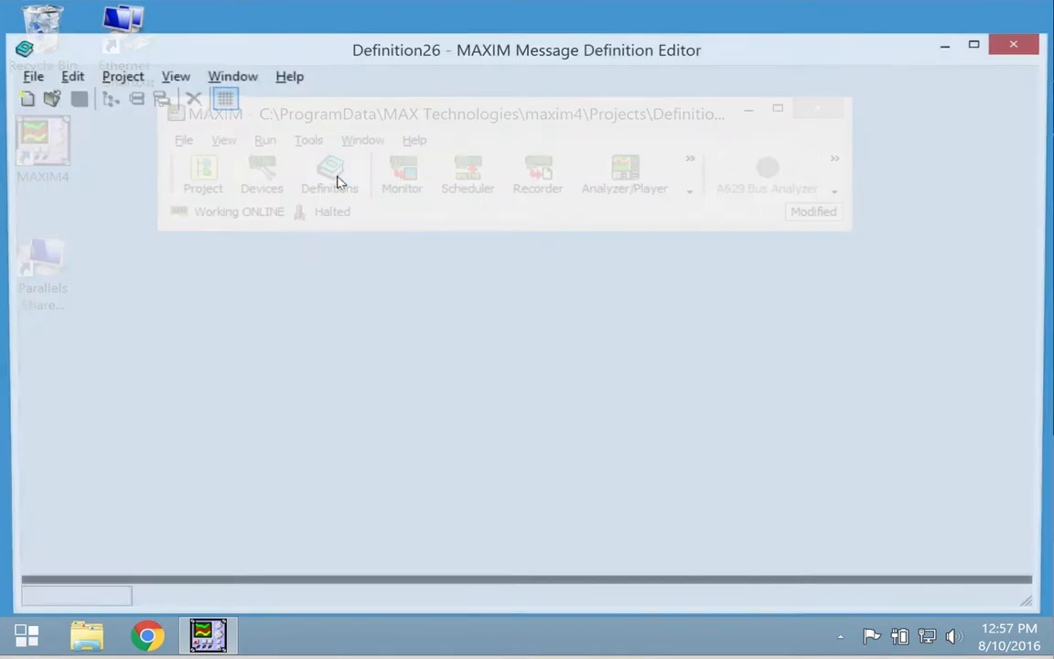
# Step: Create a new ARINC 429 definition and select its 001 - Equipment Name equipment
pyautogui.click(23, 99)
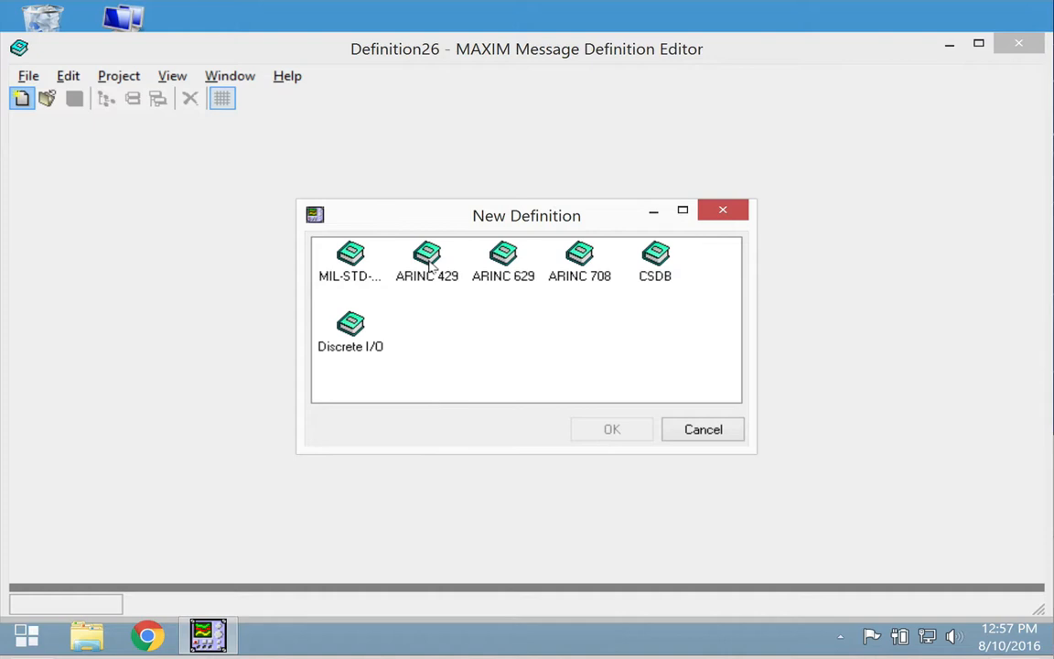
pyautogui.click(611, 429)
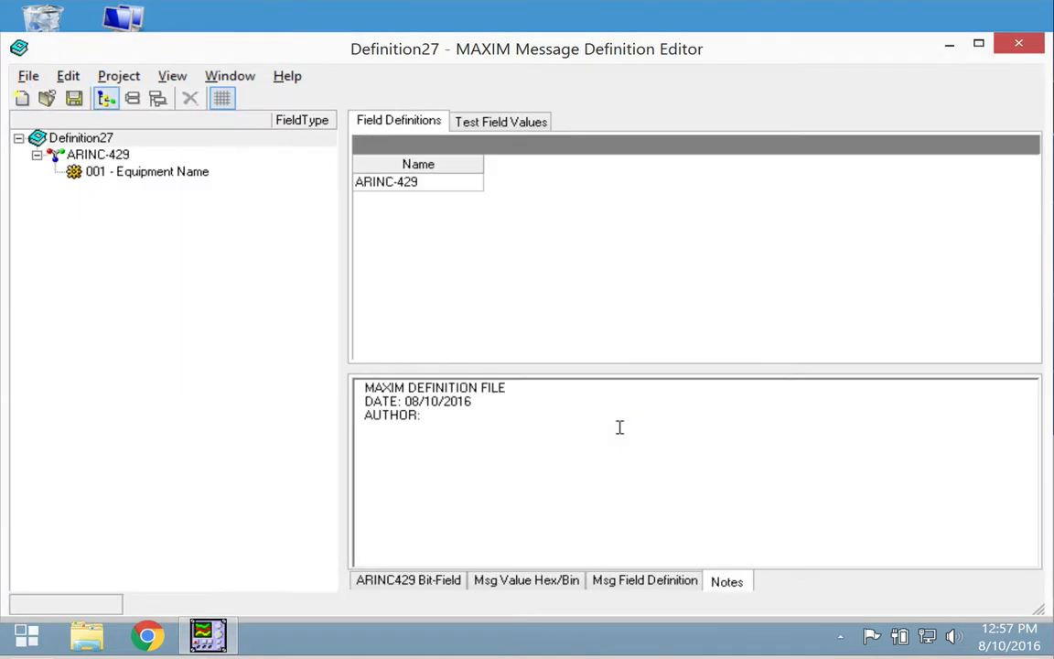
pyautogui.click(147, 172)
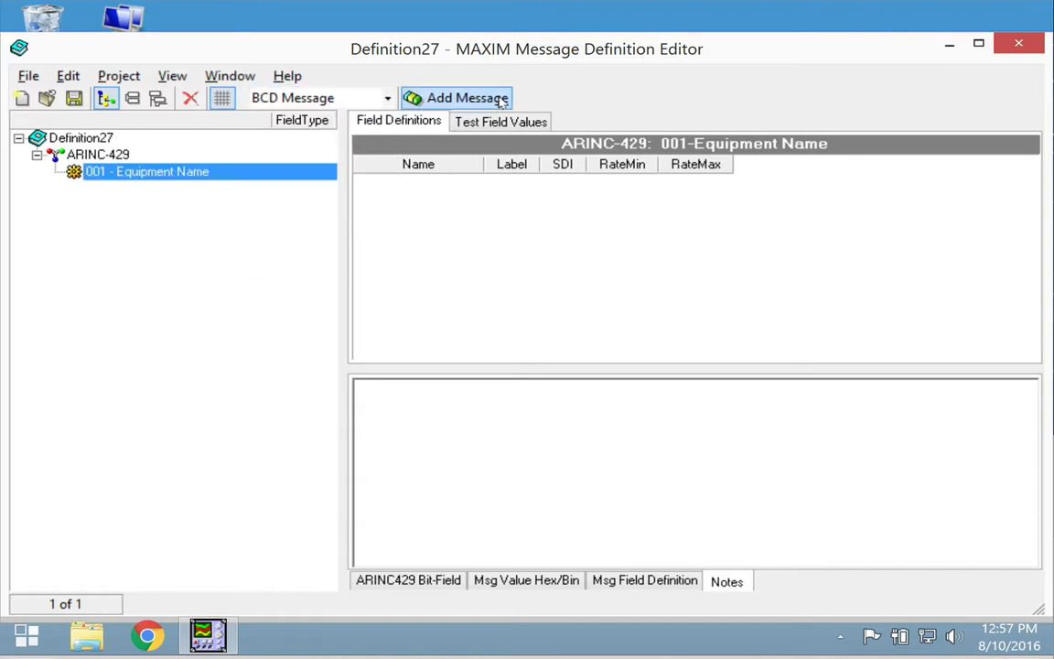
# Step: Add BCD and BNR messages under Equipment Name and a BNR field to the BCD message
pyautogui.click(455, 98)
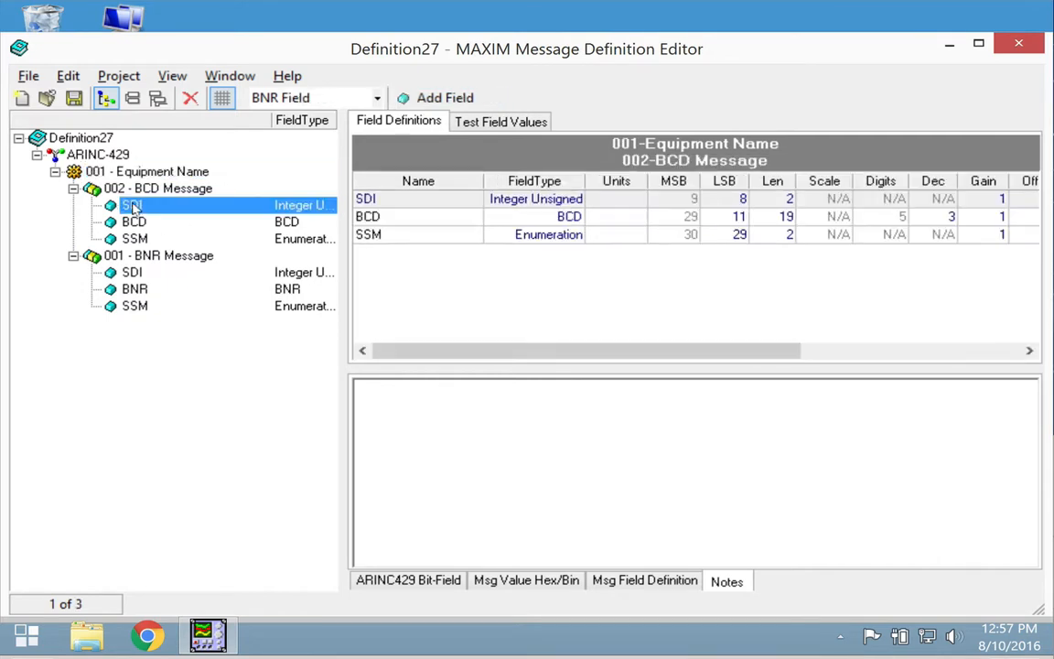
pyautogui.click(445, 97)
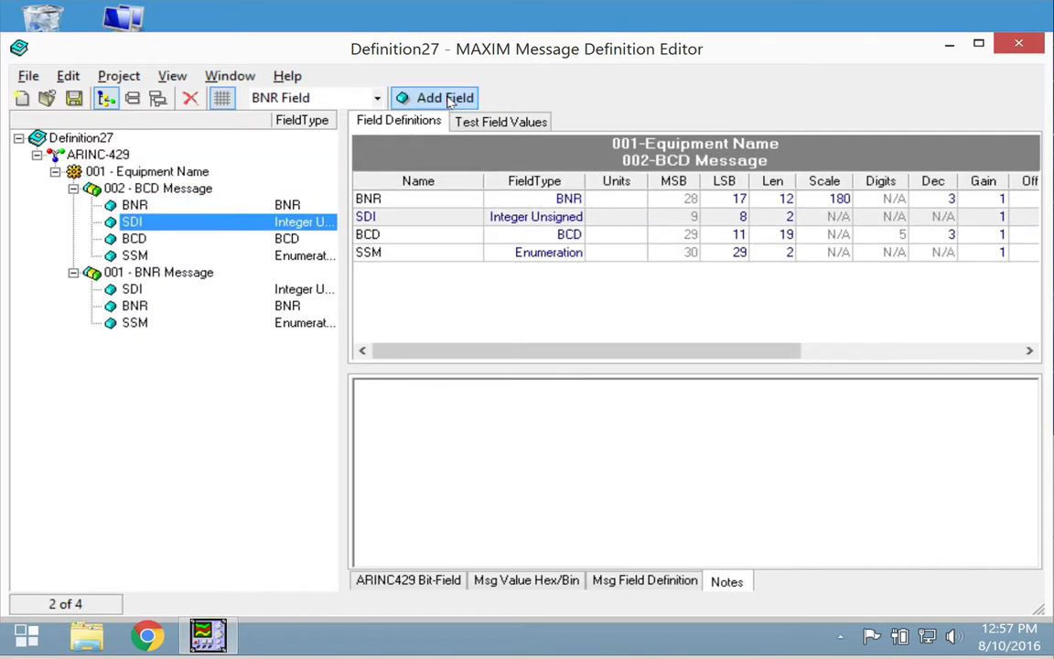
pyautogui.click(134, 238)
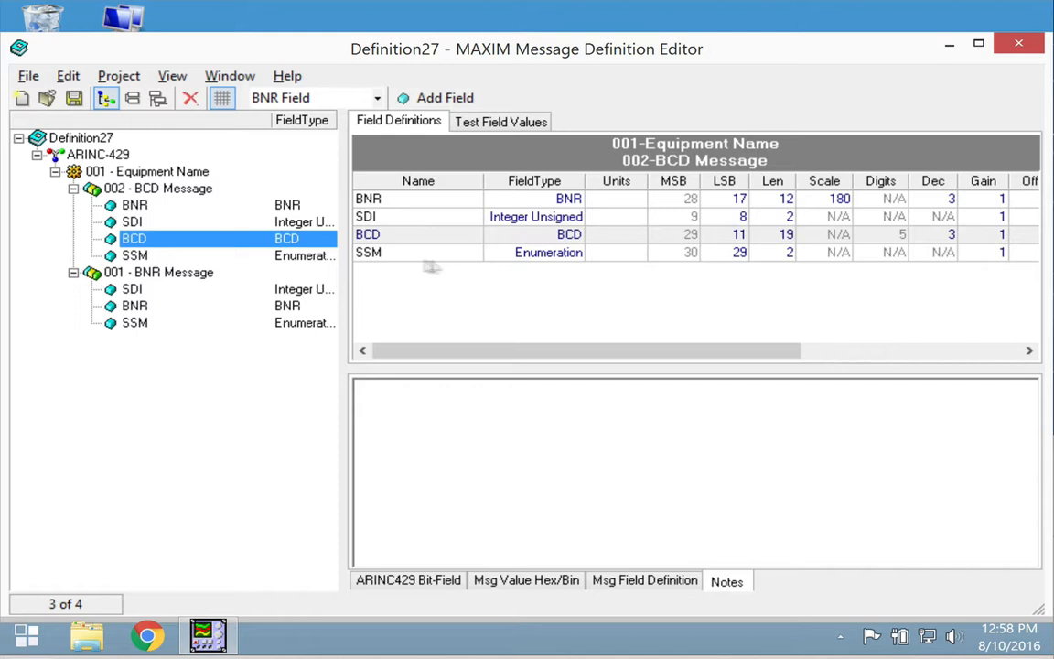
pyautogui.moveTo(563, 257)
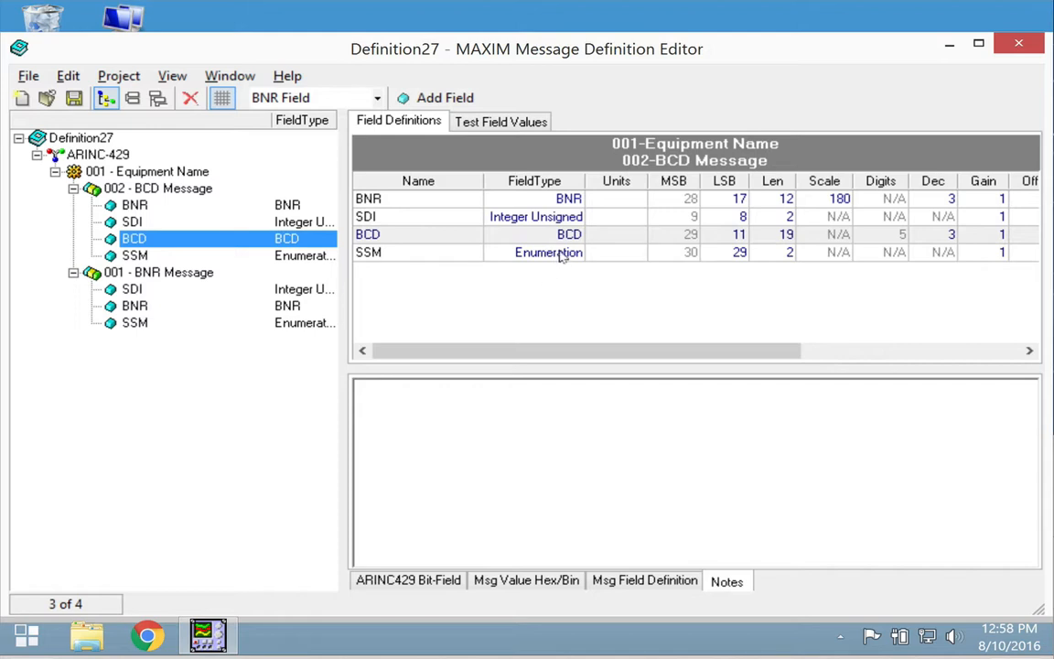
pyautogui.moveTo(706, 274)
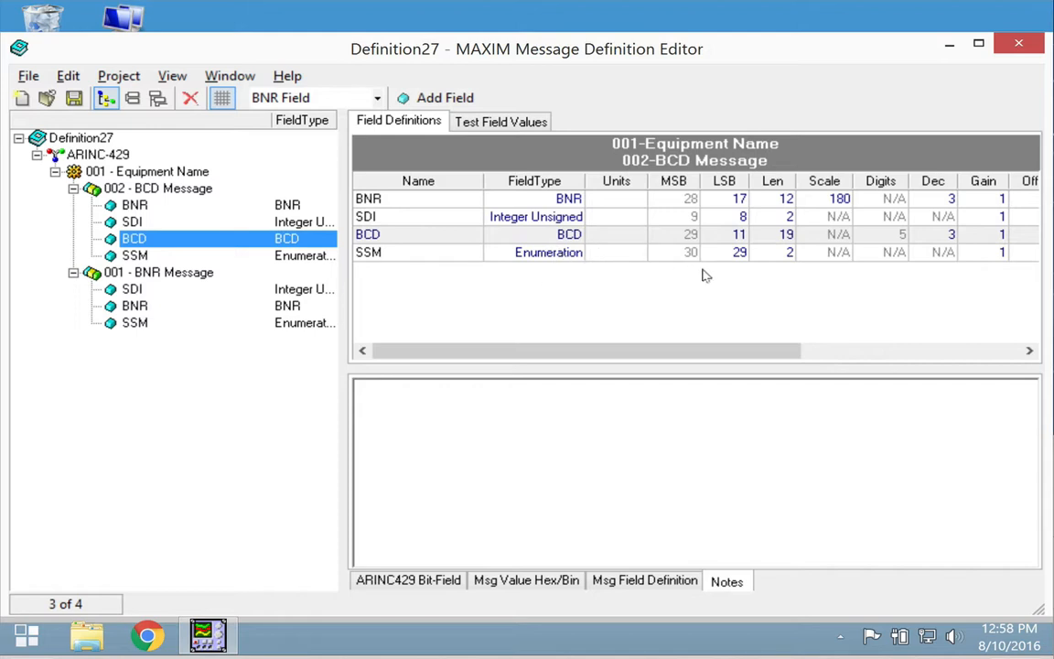
pyautogui.moveTo(764, 256)
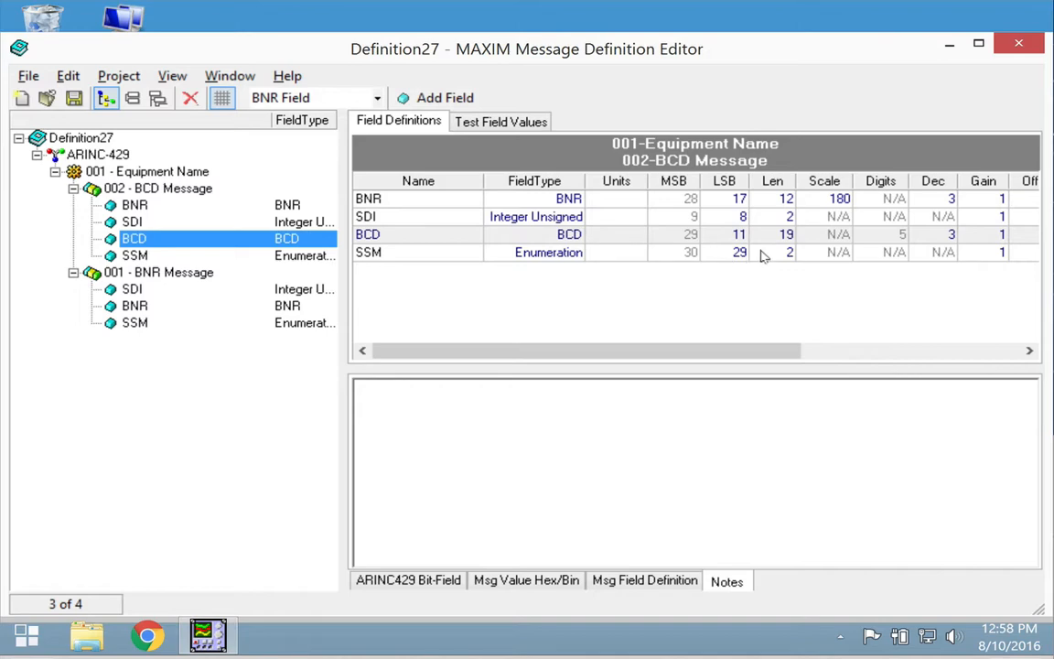
pyautogui.moveTo(508, 261)
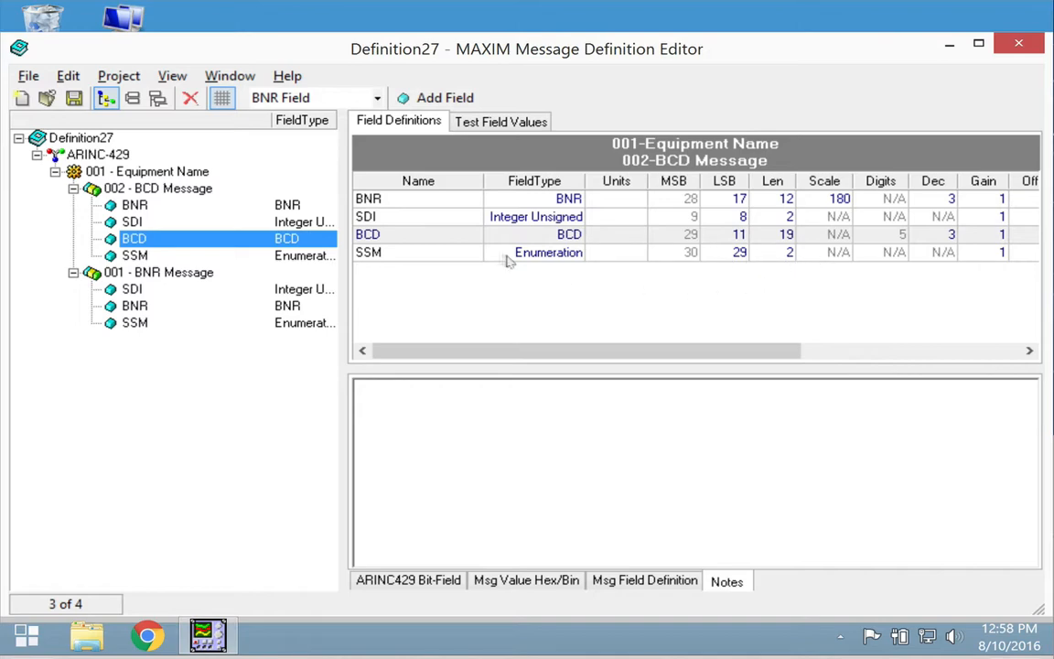
pyautogui.click(73, 98)
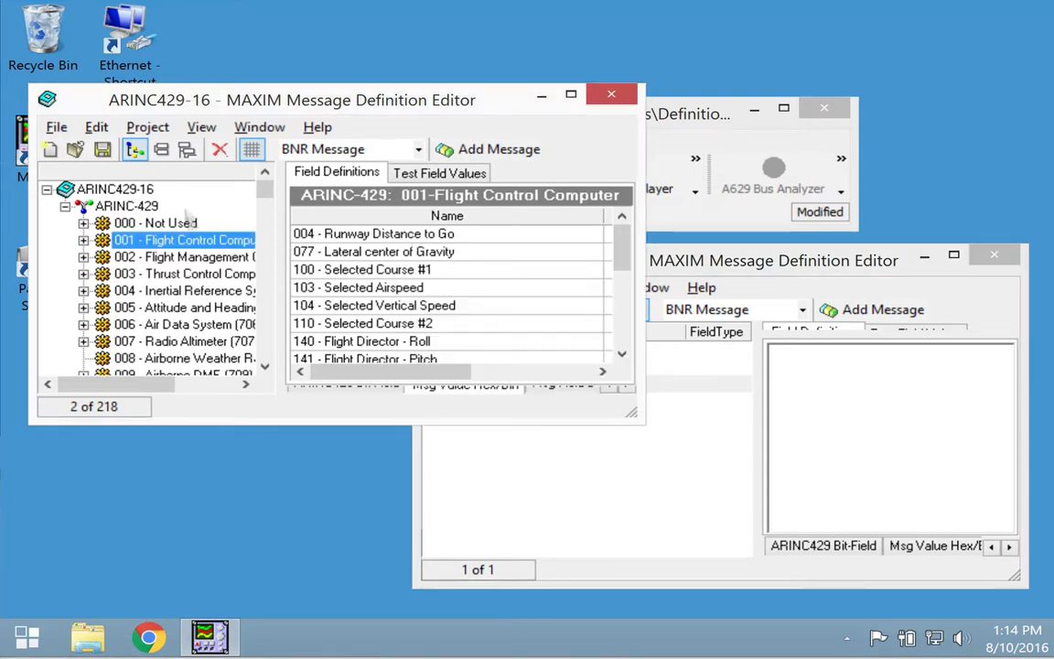
# Step: Paste Flight Control Computer (701) and Flight Management Computer from ARINC429-16 into Definition27
pyautogui.doubleClick(183, 240)
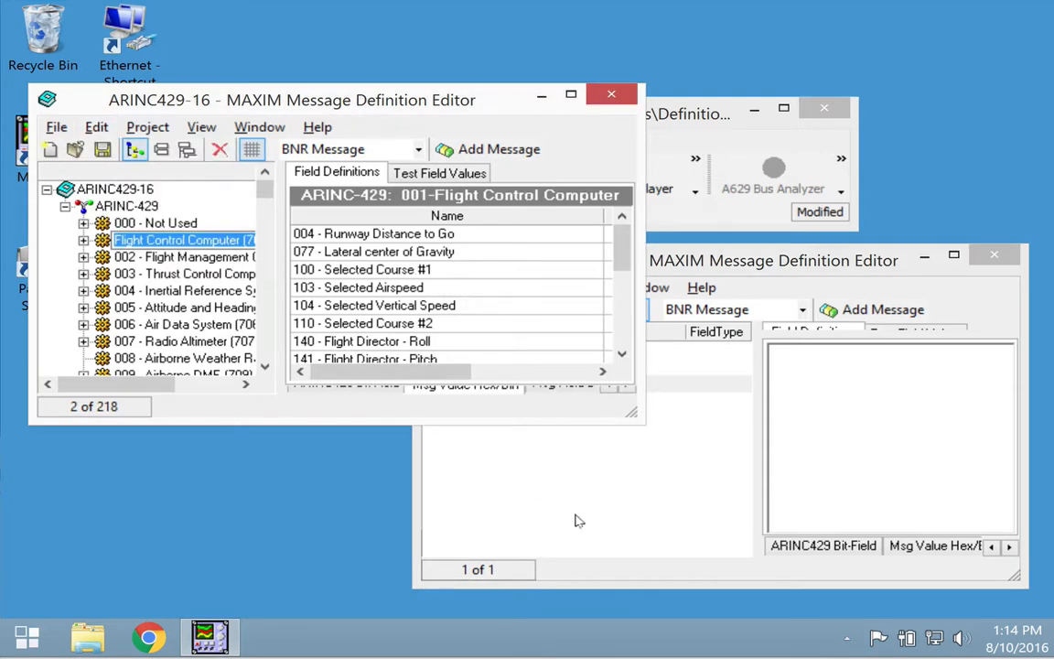
pyautogui.click(481, 288)
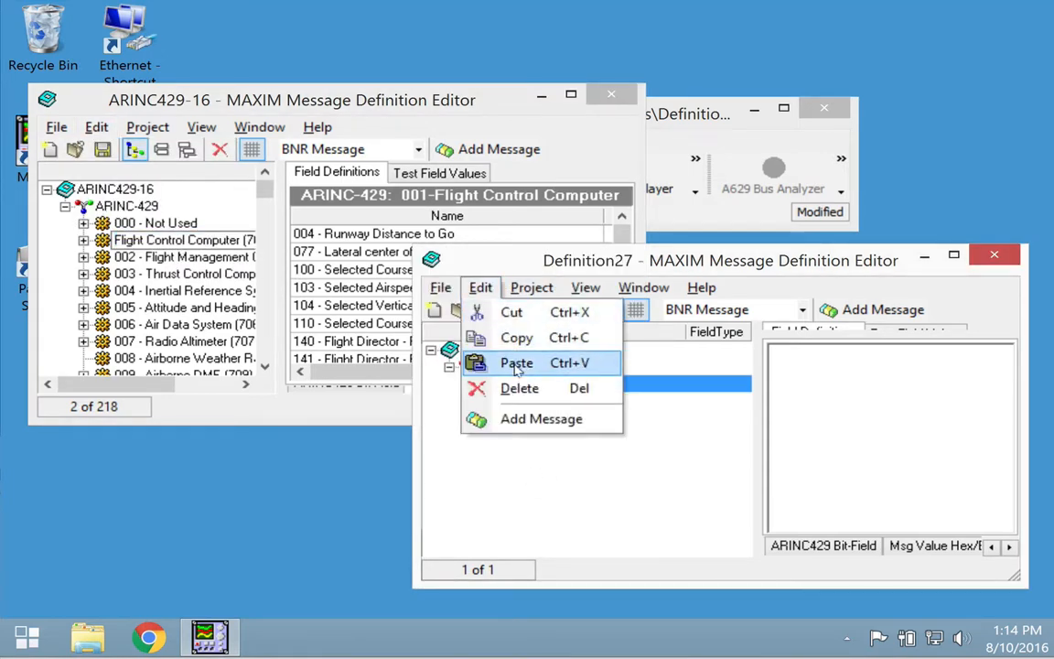
pyautogui.click(518, 364)
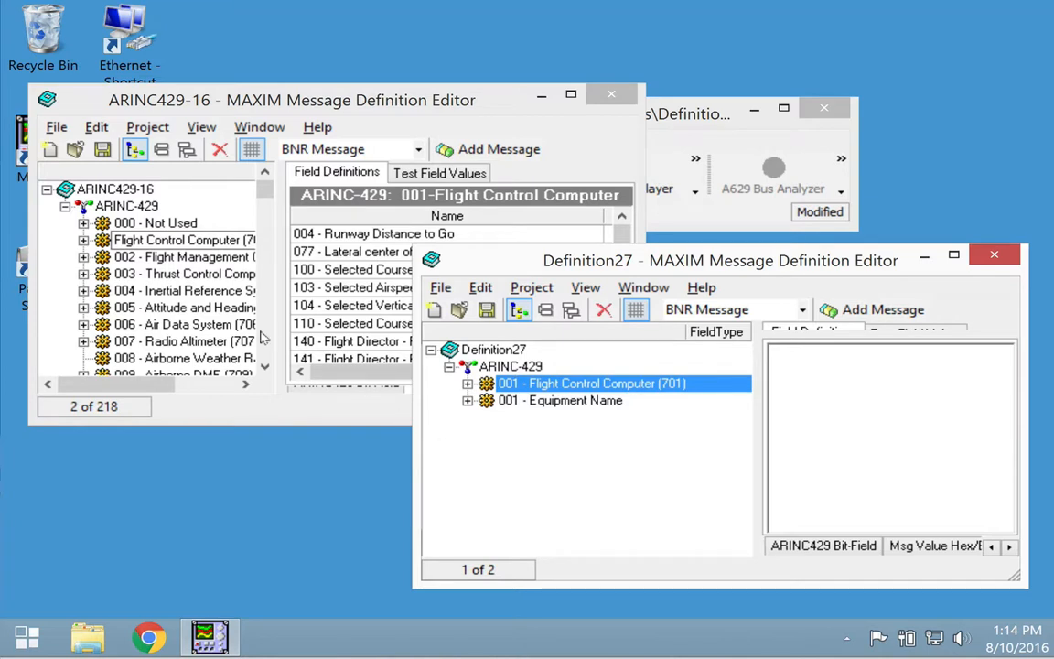
pyautogui.click(183, 258)
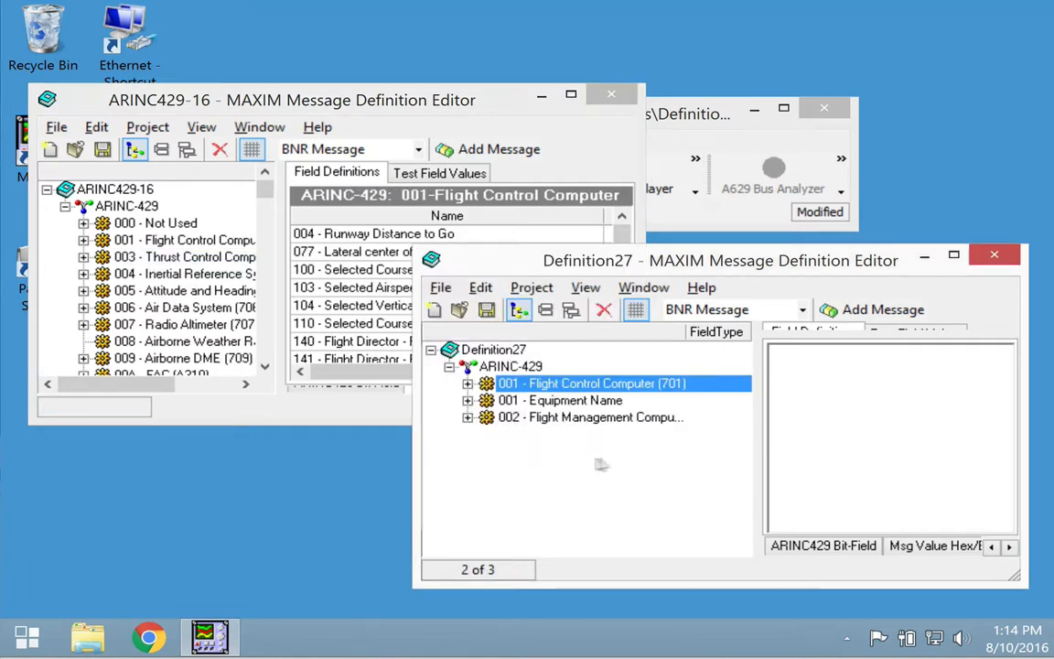
pyautogui.moveTo(296, 489)
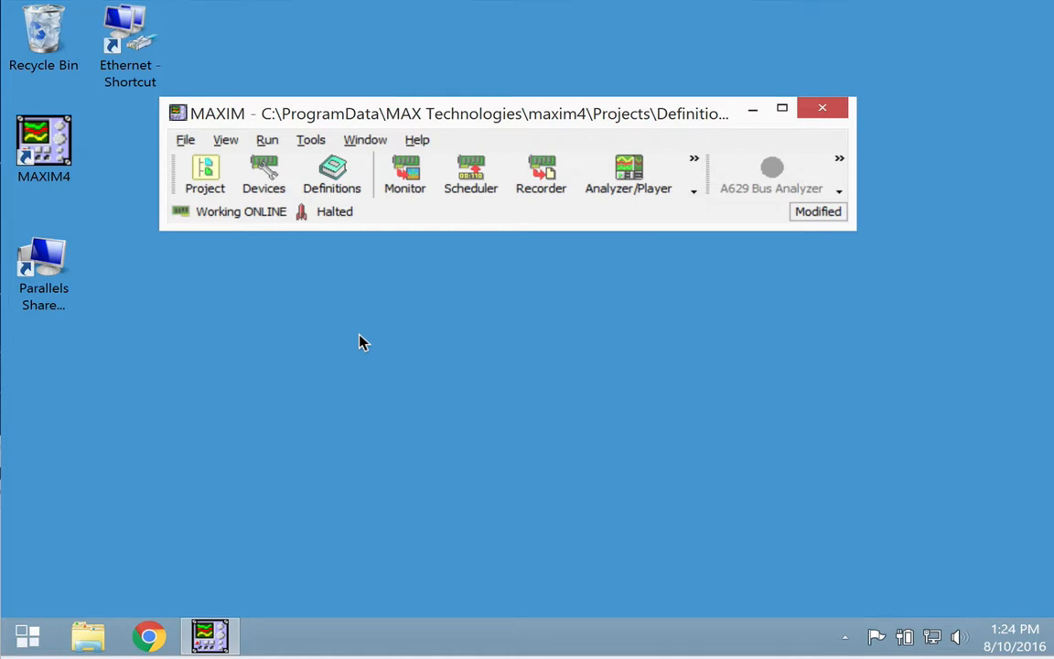
# Step: Assign Flight Management Computer (702) as Equipment ID of IO-429-EH receiver RX #0
pyautogui.click(263, 174)
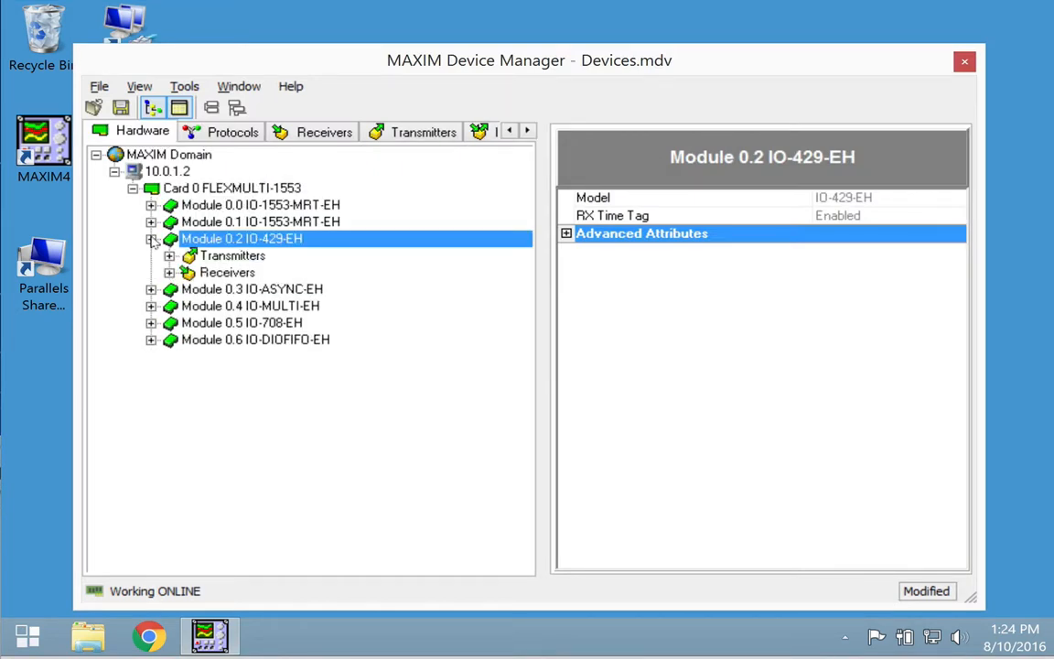
pyautogui.click(170, 272)
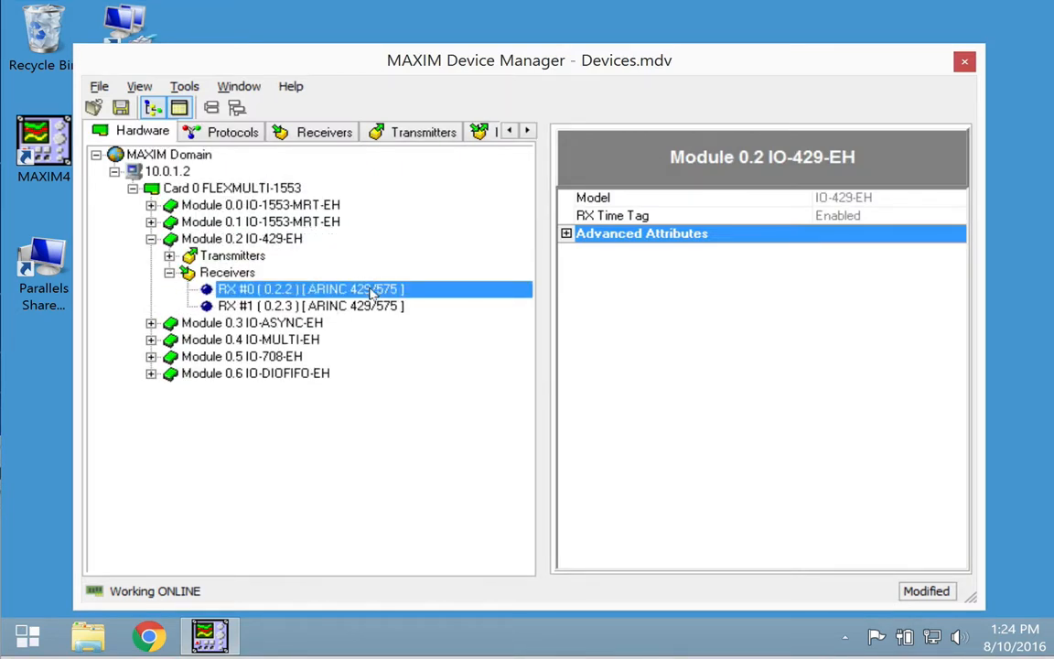
pyautogui.click(311, 289)
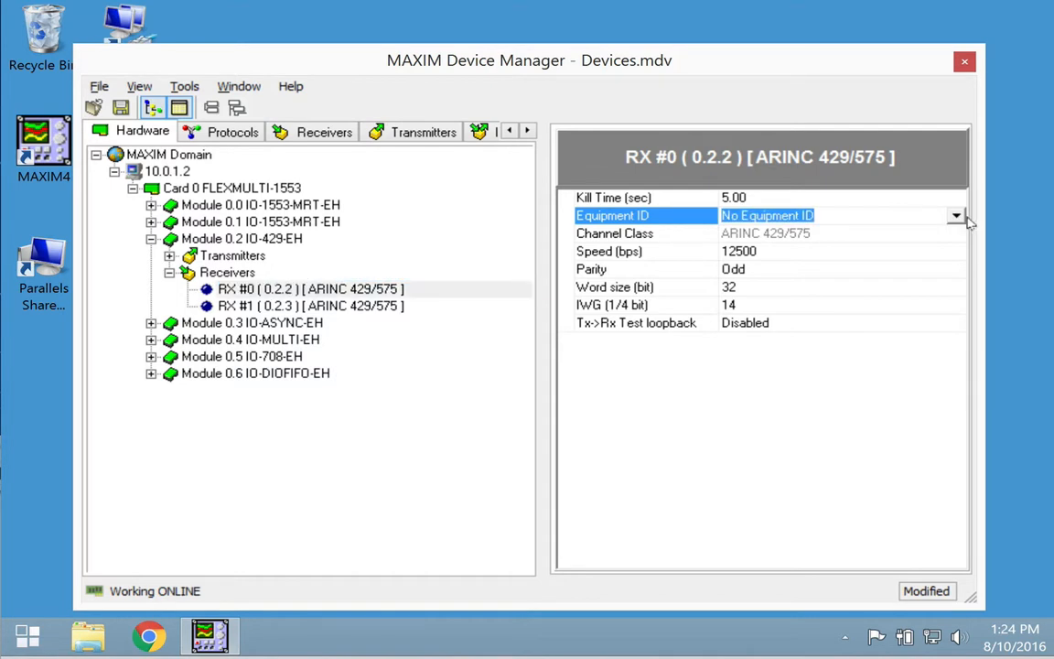
pyautogui.click(956, 215)
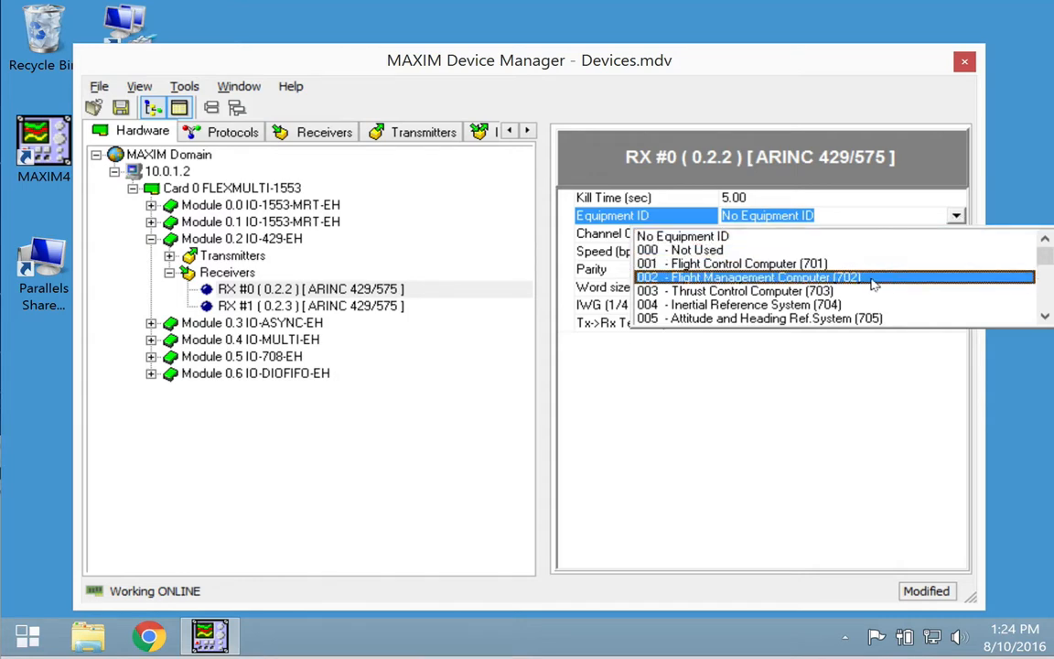
pyautogui.click(751, 276)
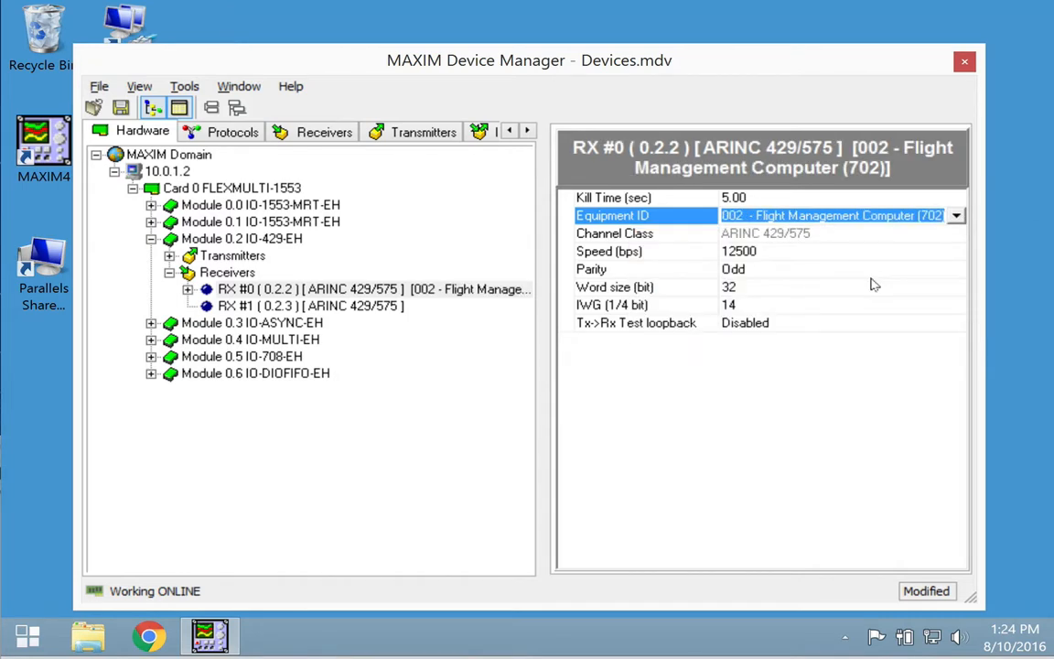